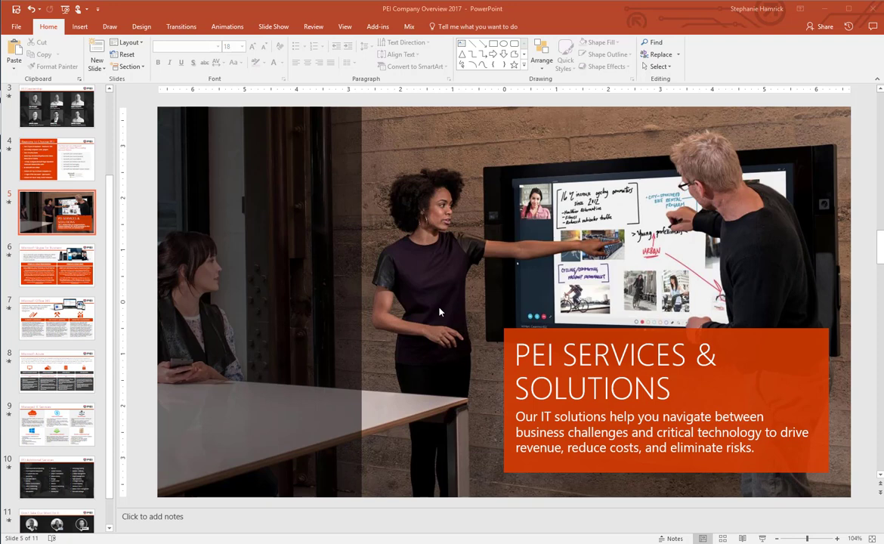
mouse_move(392, 286)
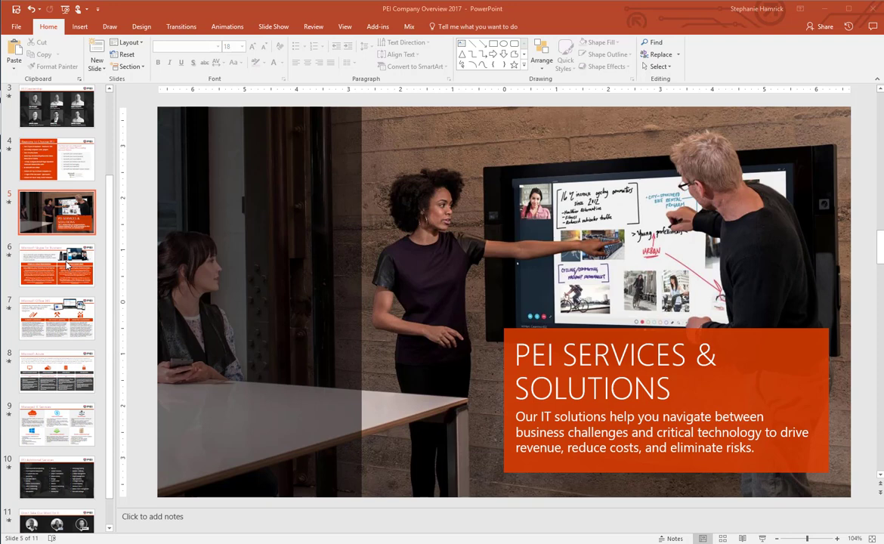
Add a Slide Zoom of the Skype for Business slide, shrunk into the upper left, then zooms for Office 365 and Azure.
left_click(58, 264)
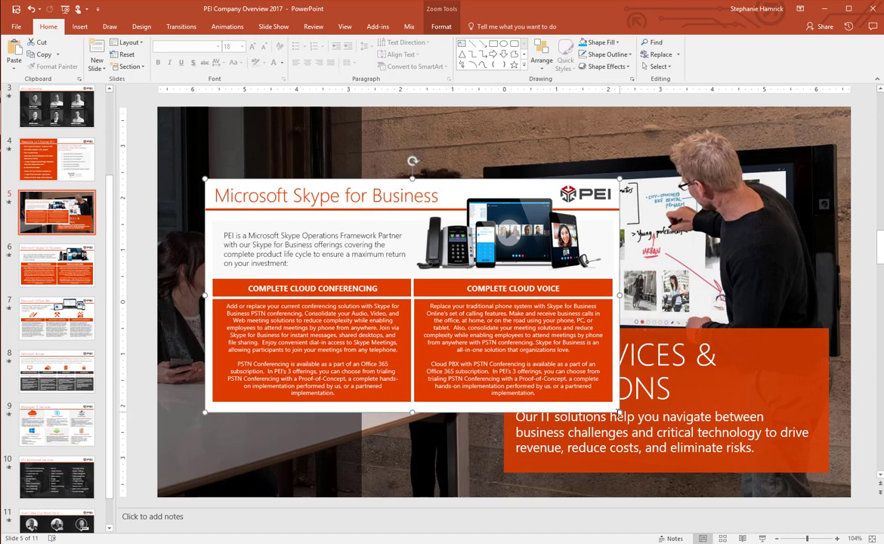
left_click_drag(619, 411, 377, 278)
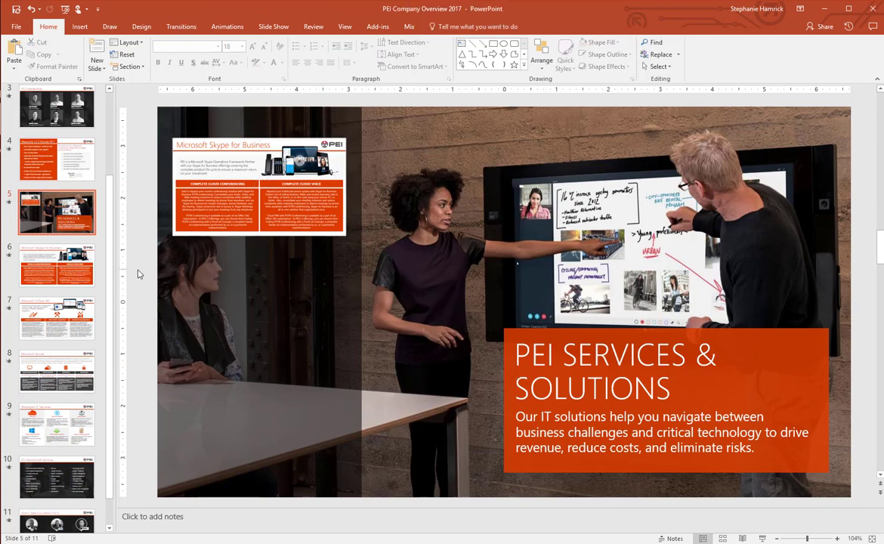
left_click(242, 302)
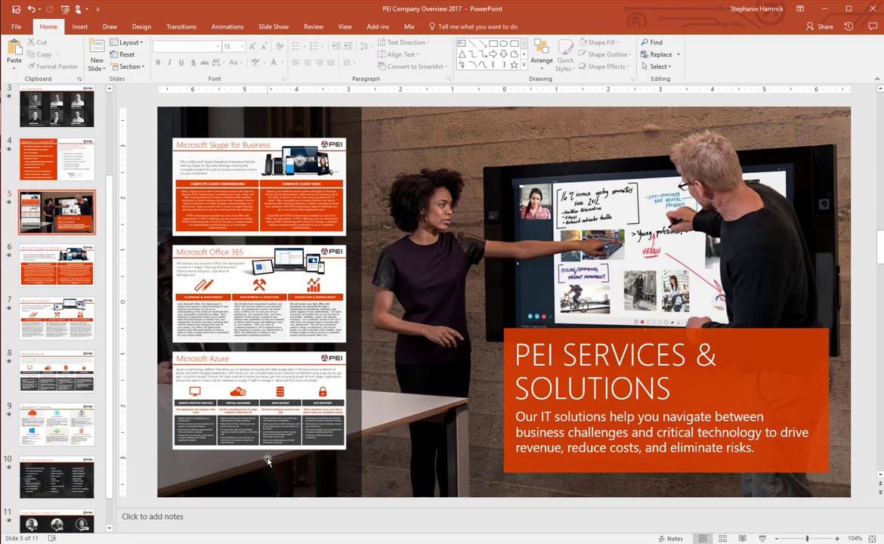
Recolour the Complete Cloud Conferencing and Complete Cloud Voice heading bars from orange to blue.
left_click(57, 264)
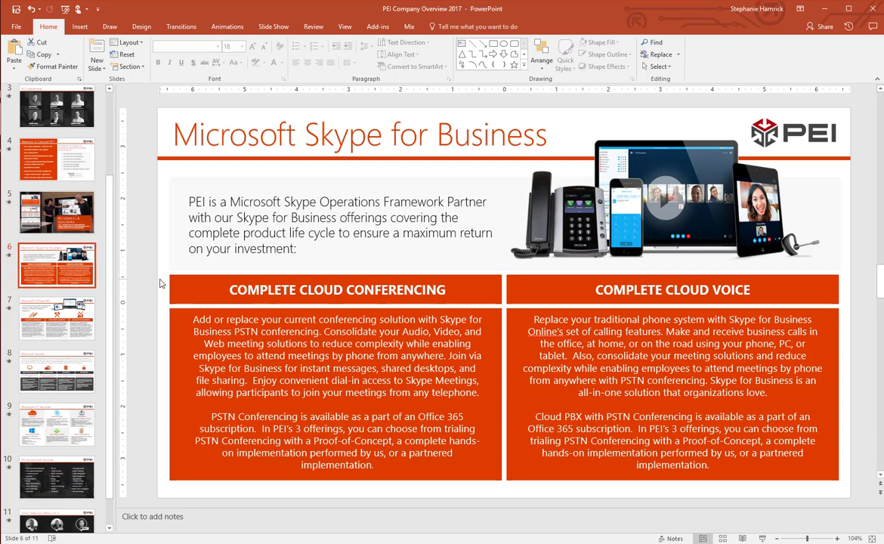
left_click(335, 290)
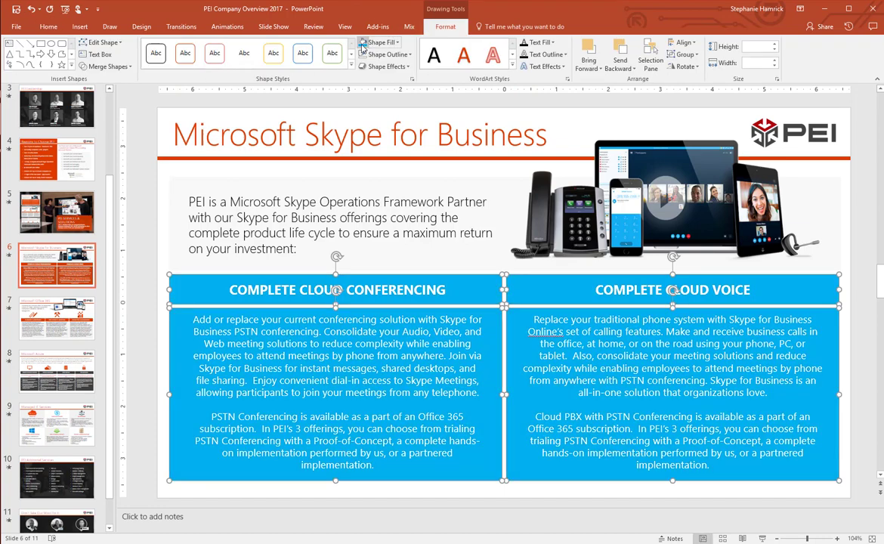
left_click(49, 27)
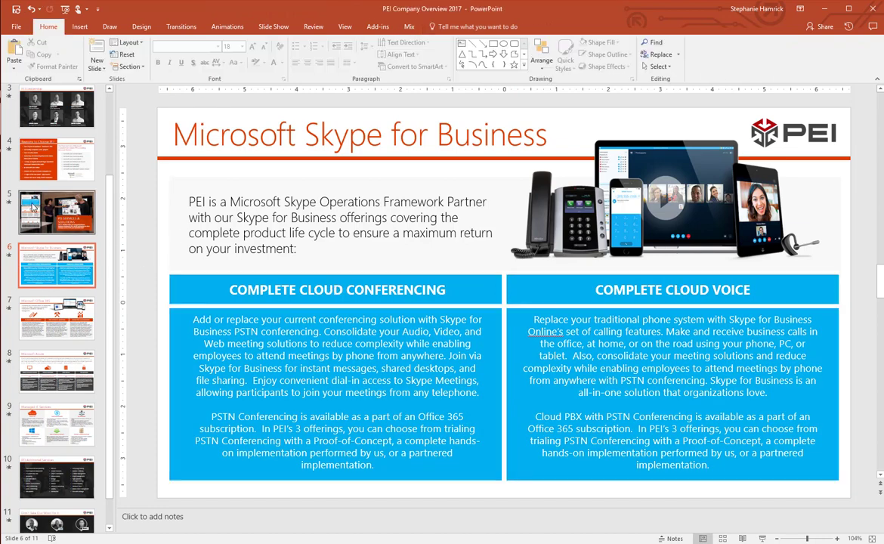